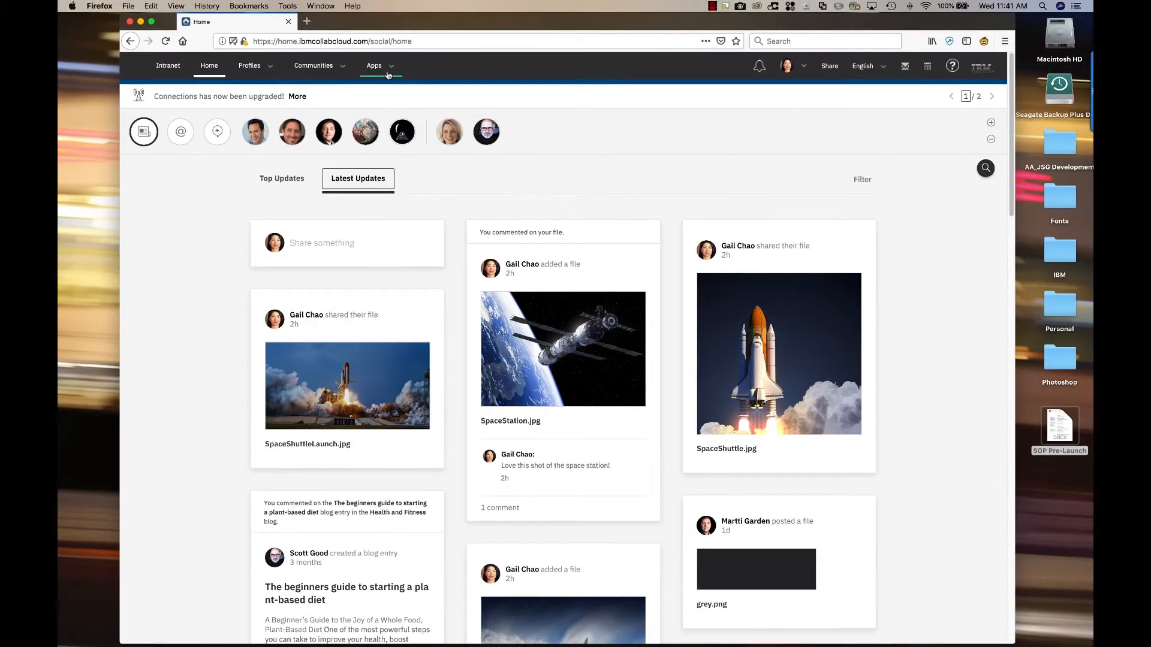
- Open SOP Pre-Launch.docx in the Files preview from the Connections home
click(378, 64)
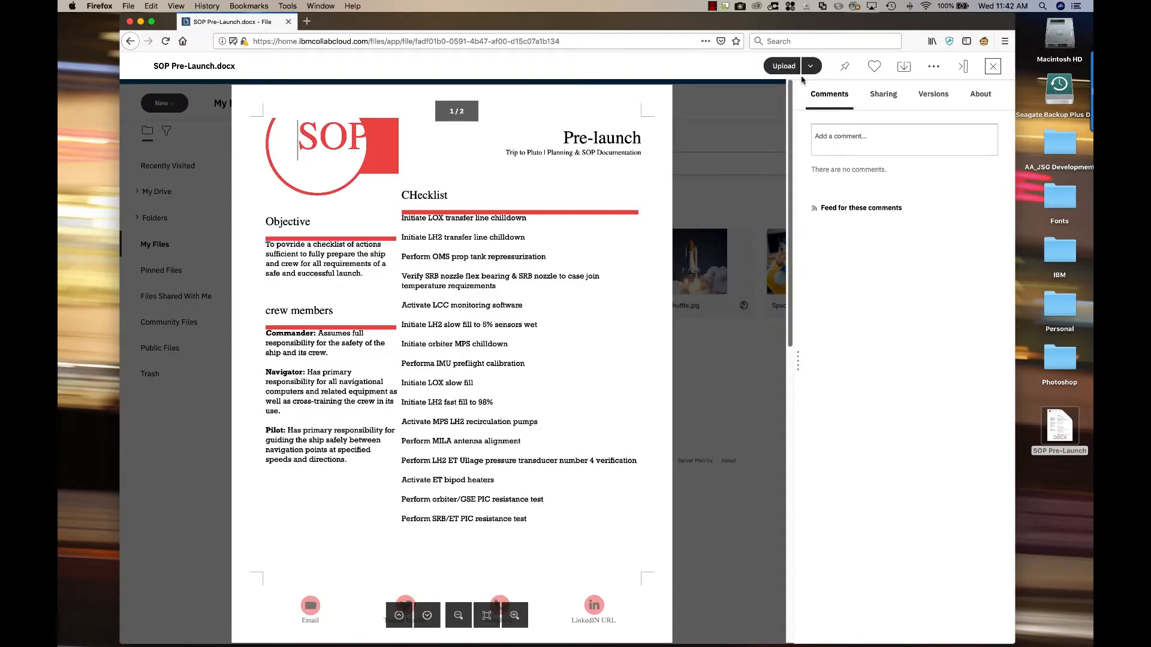
- Launch SOP Pre-Launch for editing in HCL Docs via the Edit in Docs option
click(809, 66)
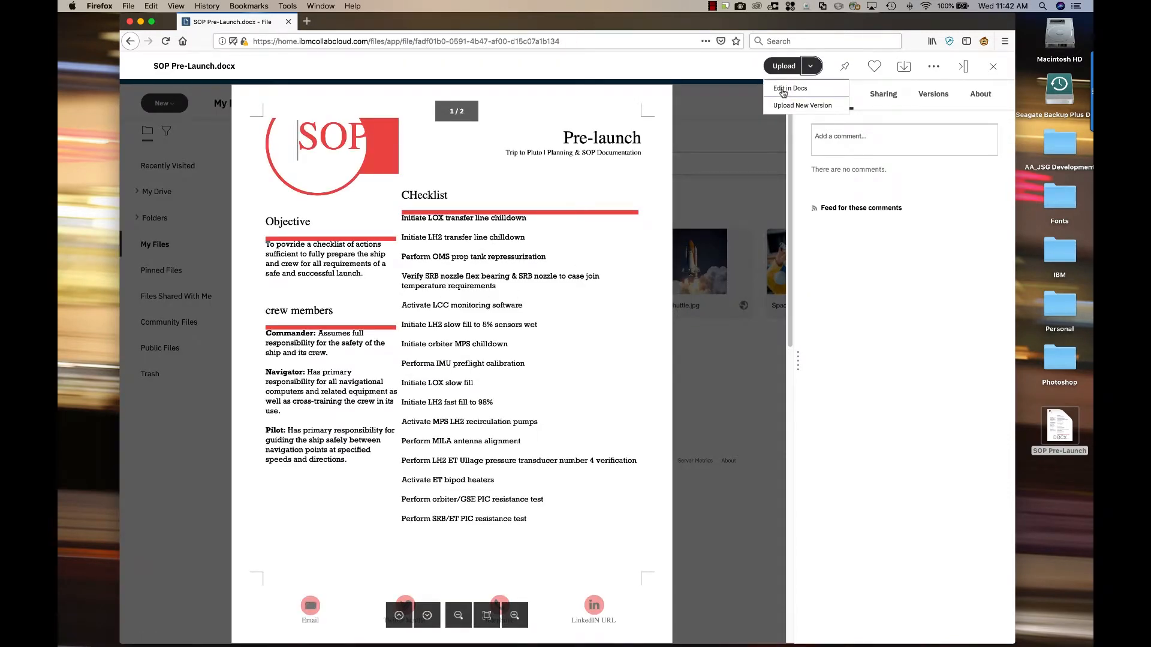
click(789, 88)
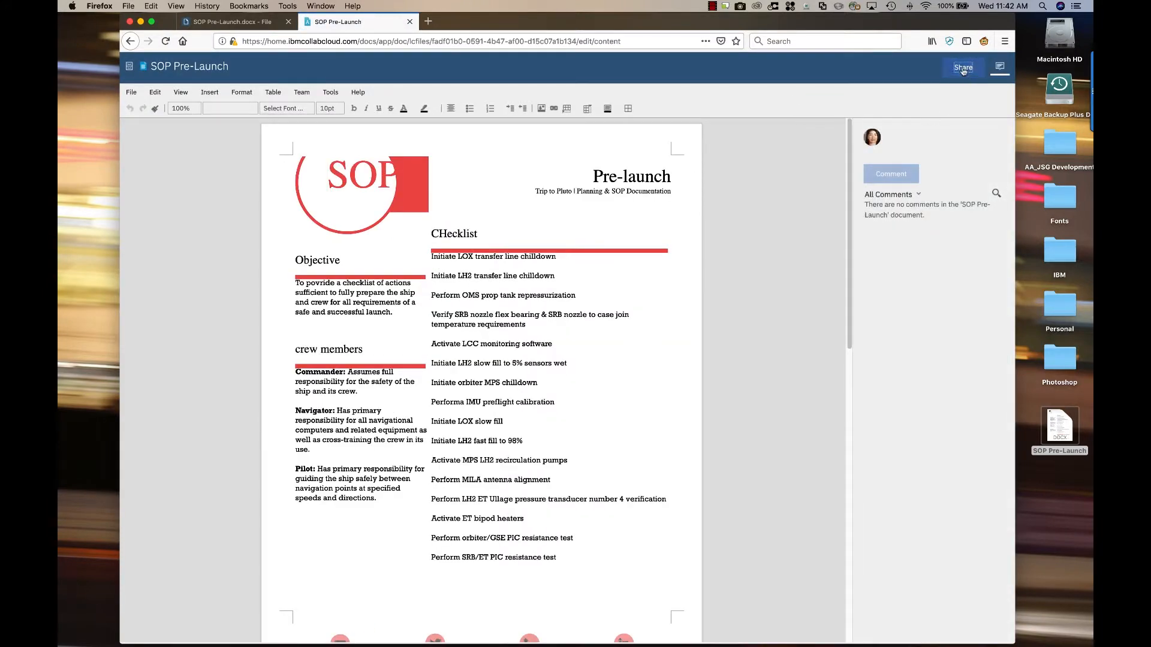
click(963, 68)
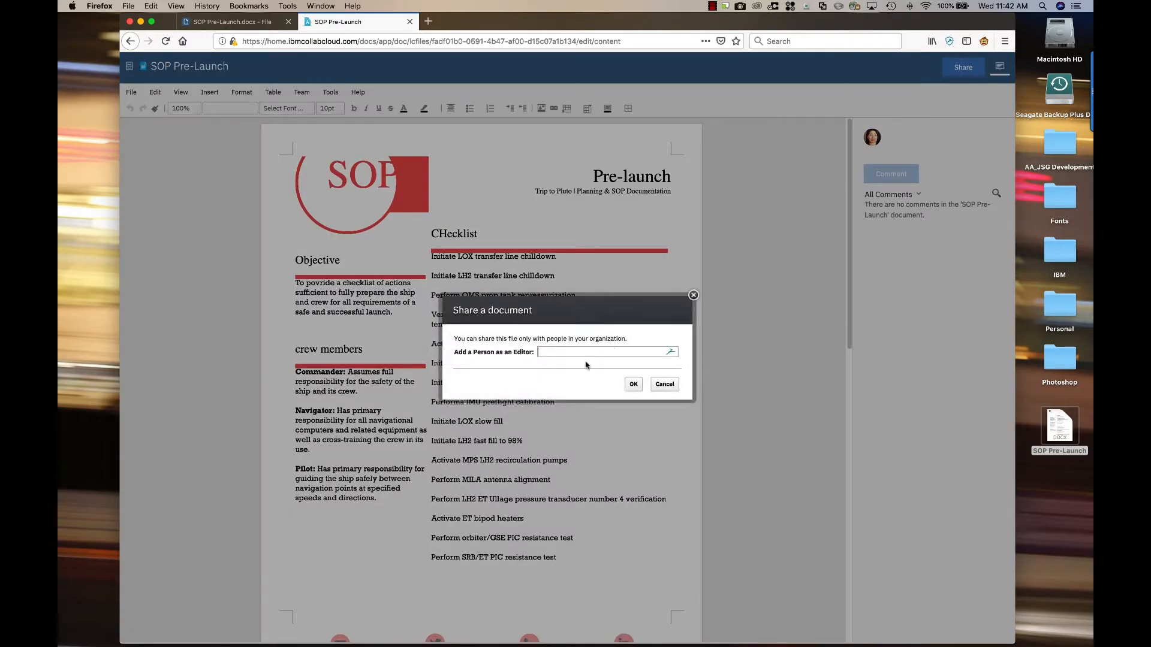
text(frank a)
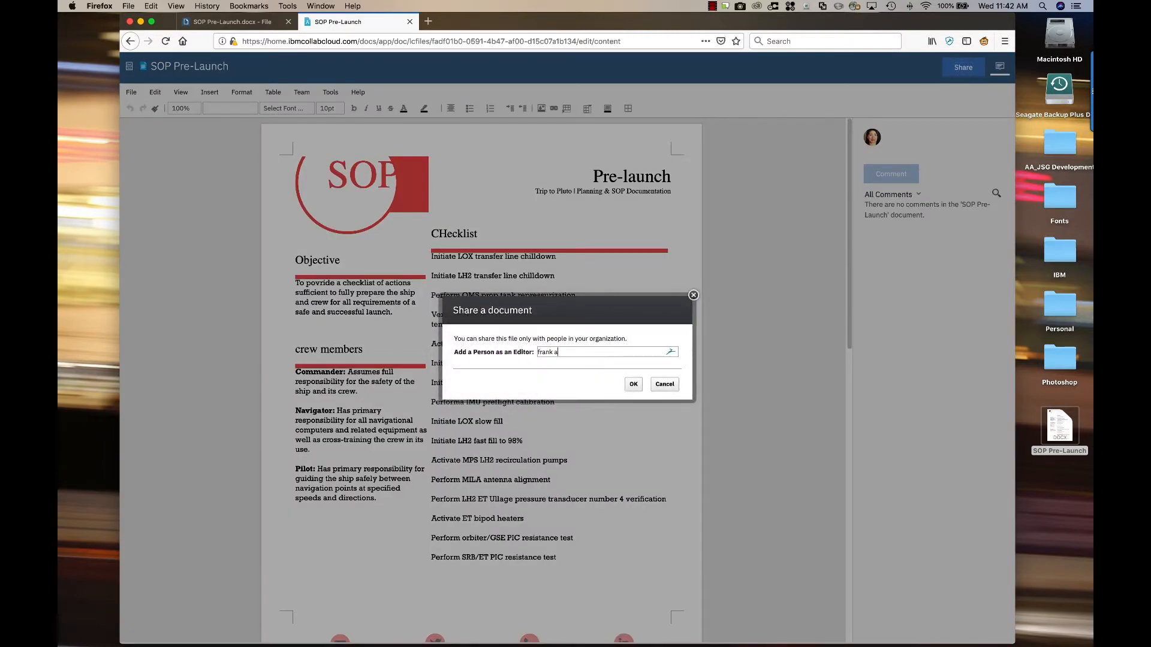
text(dams)
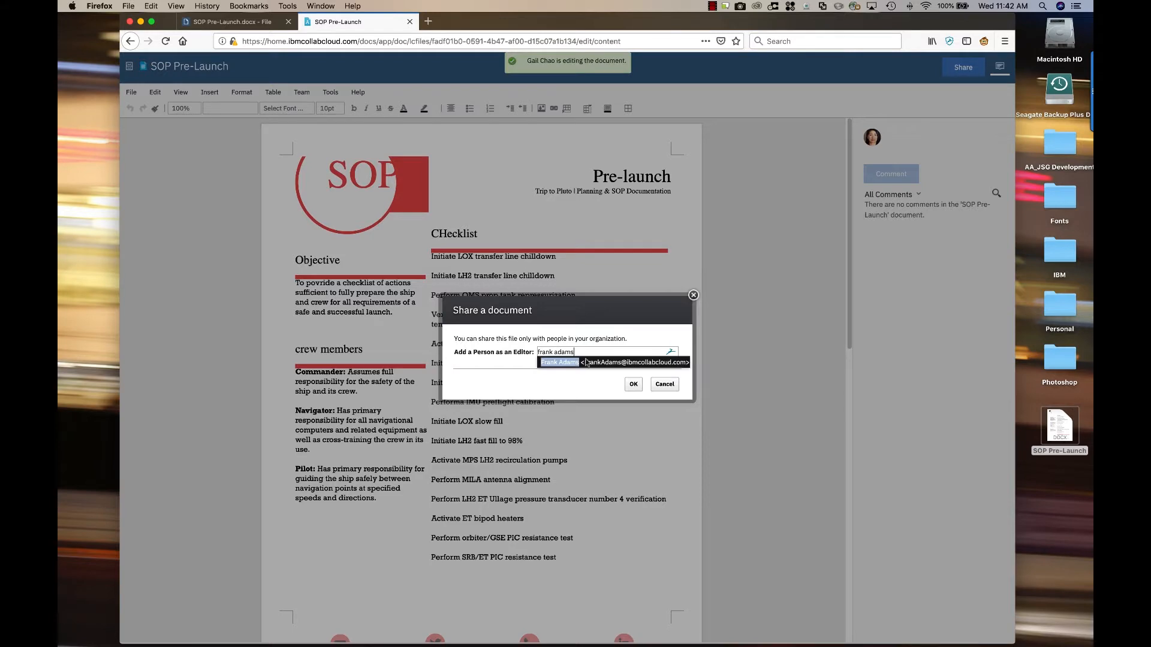
click(596, 362)
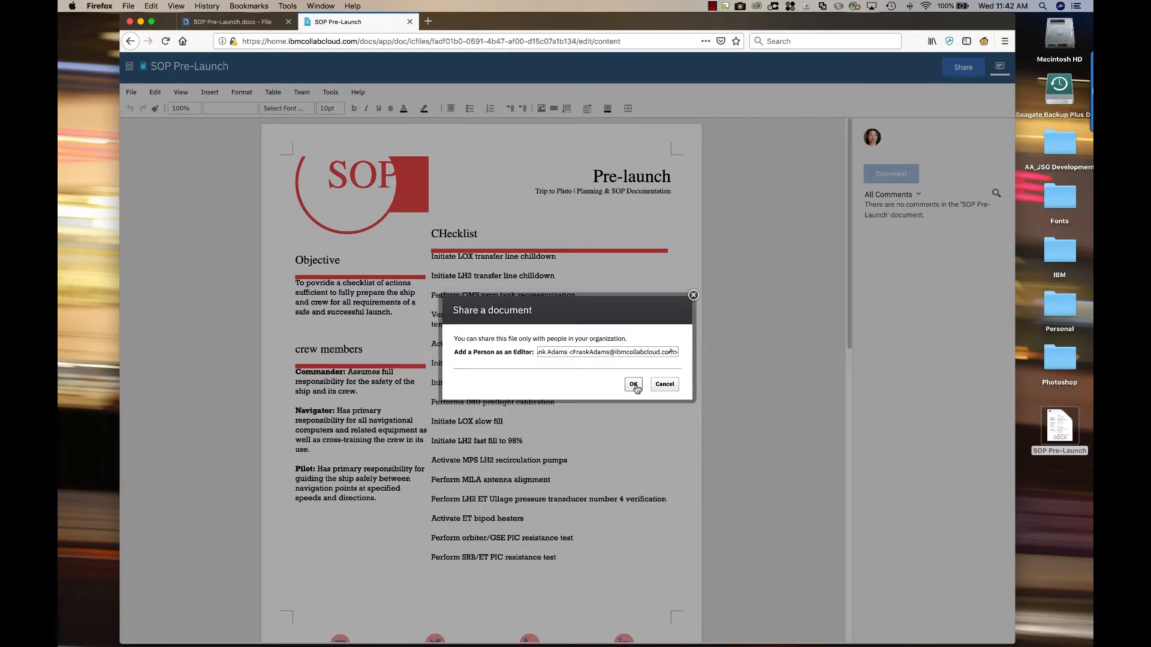
click(633, 383)
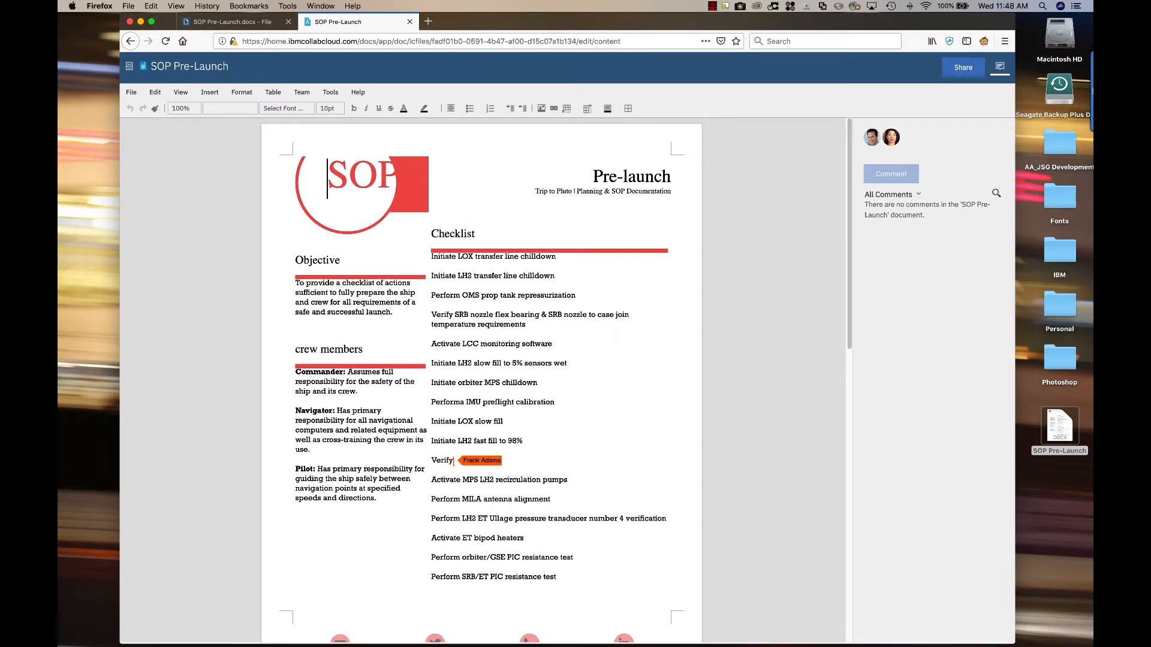
- Co-edit the checklist, adding the Verify MPS HL2 recirculation pumps line
text(MPS HL2 recirculation pum)
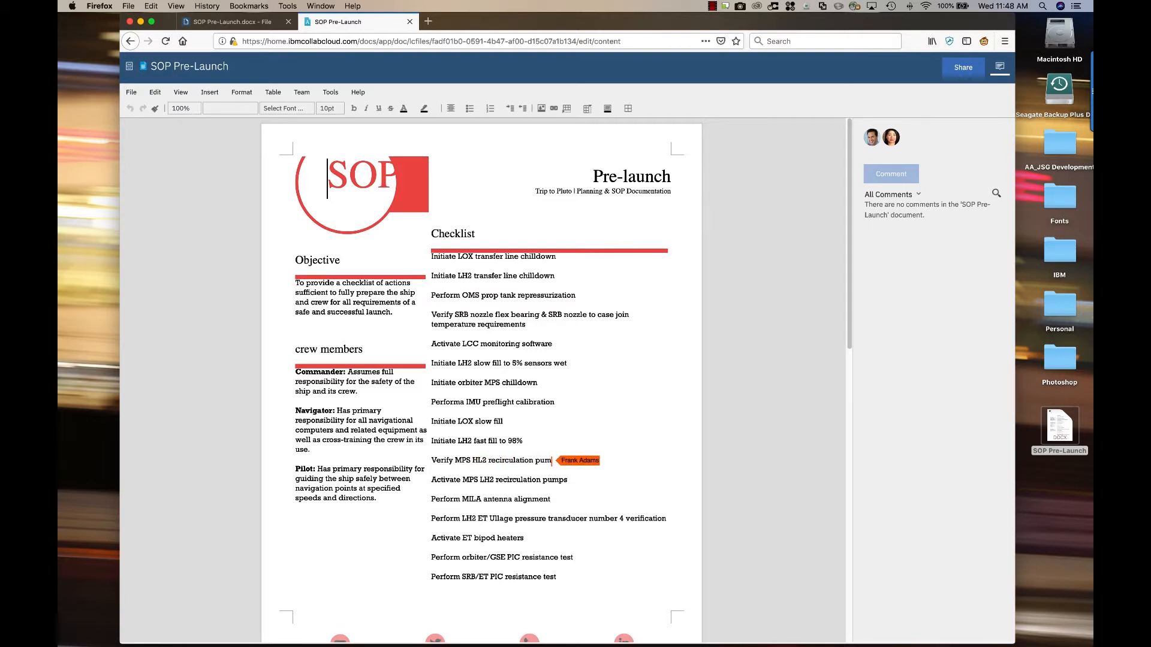
text(s)
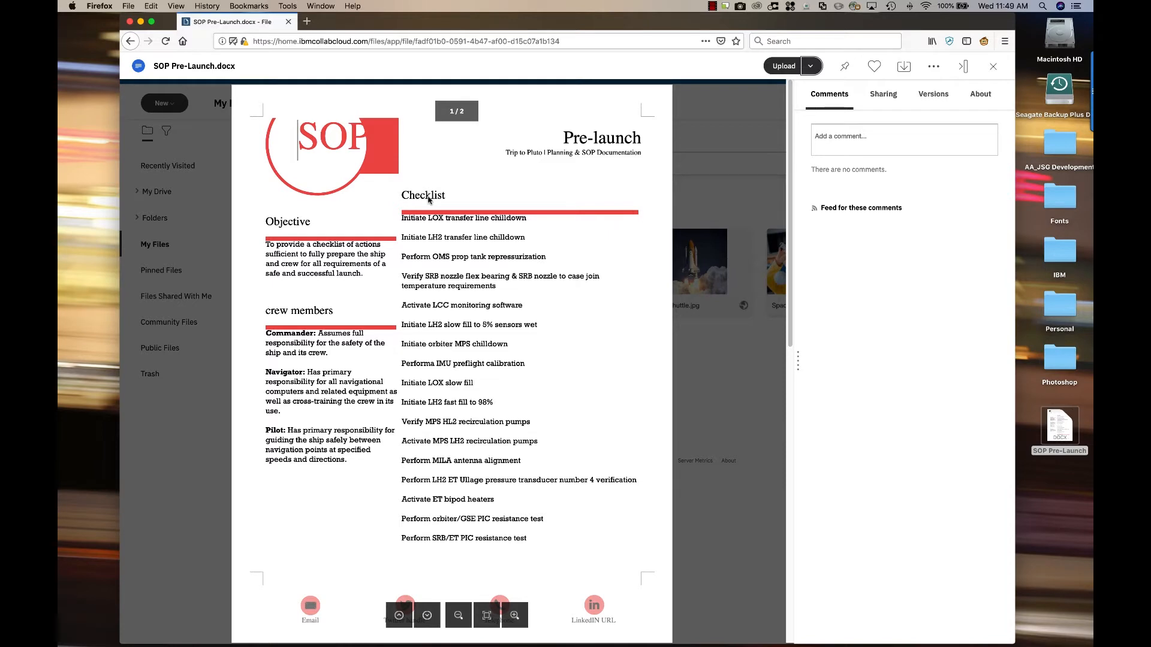
mouse_move(469, 424)
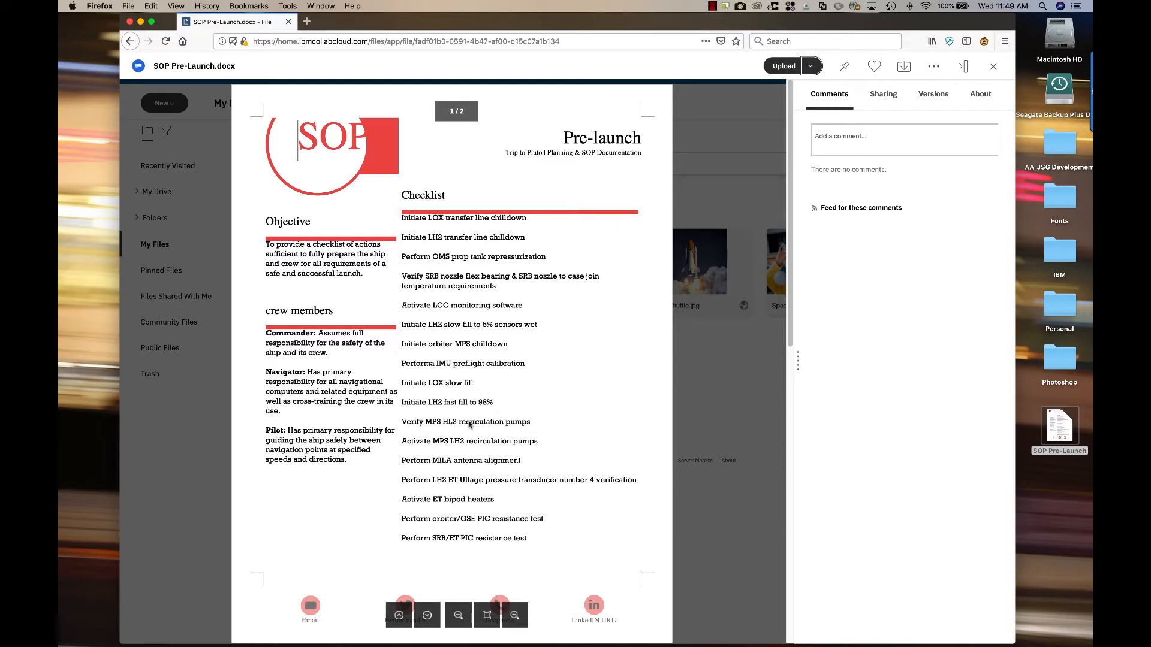
mouse_move(292, 253)
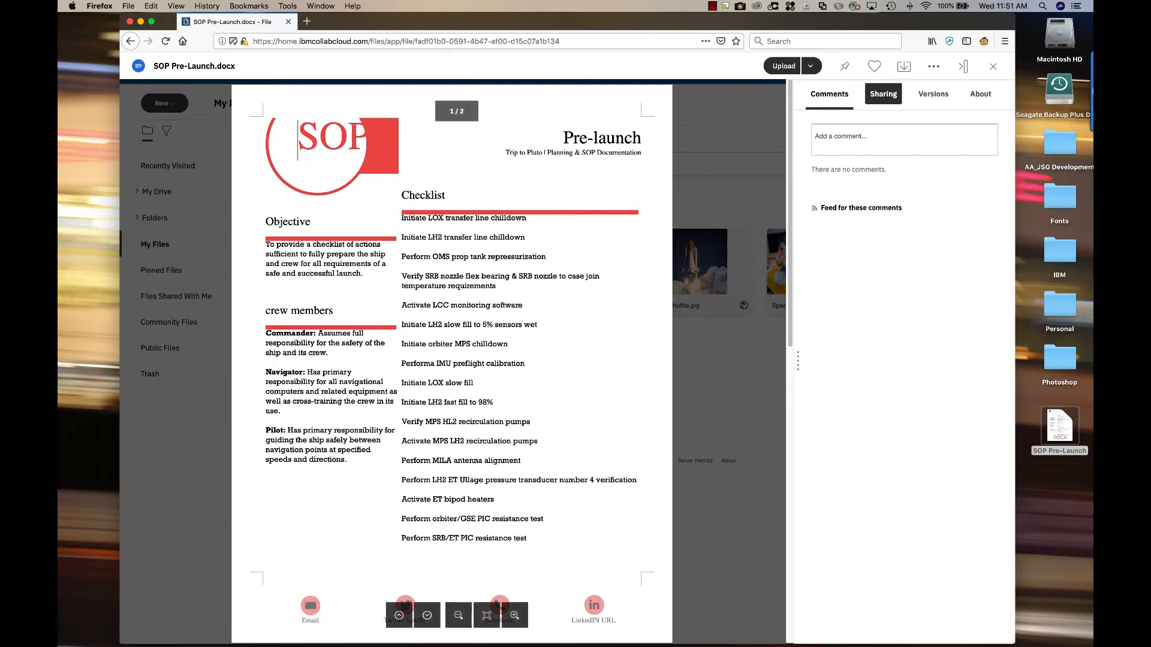
- Share SOP Pre-Launch.docx with the Project - Trip to Pluto community as editor
click(882, 94)
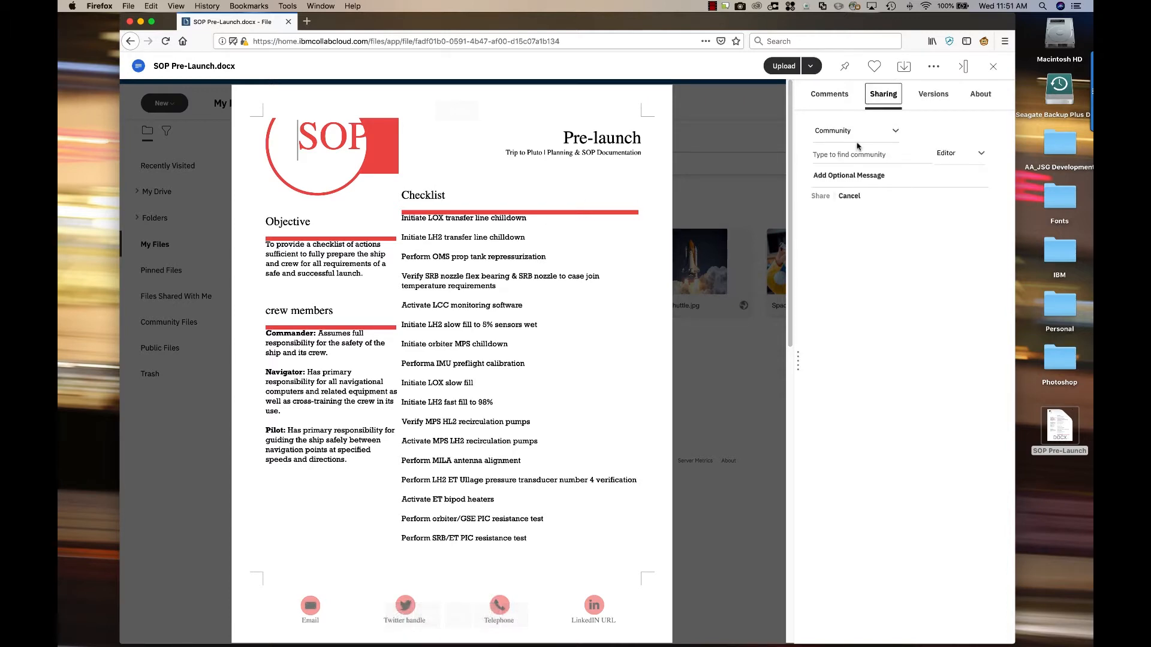
click(854, 131)
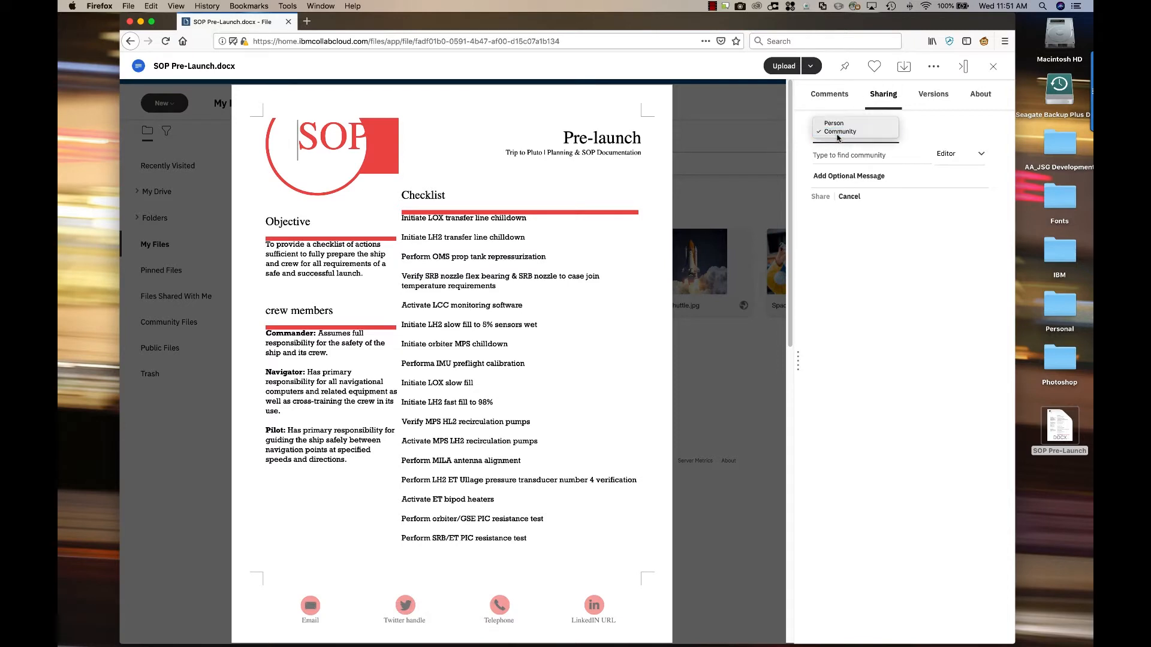
click(838, 131)
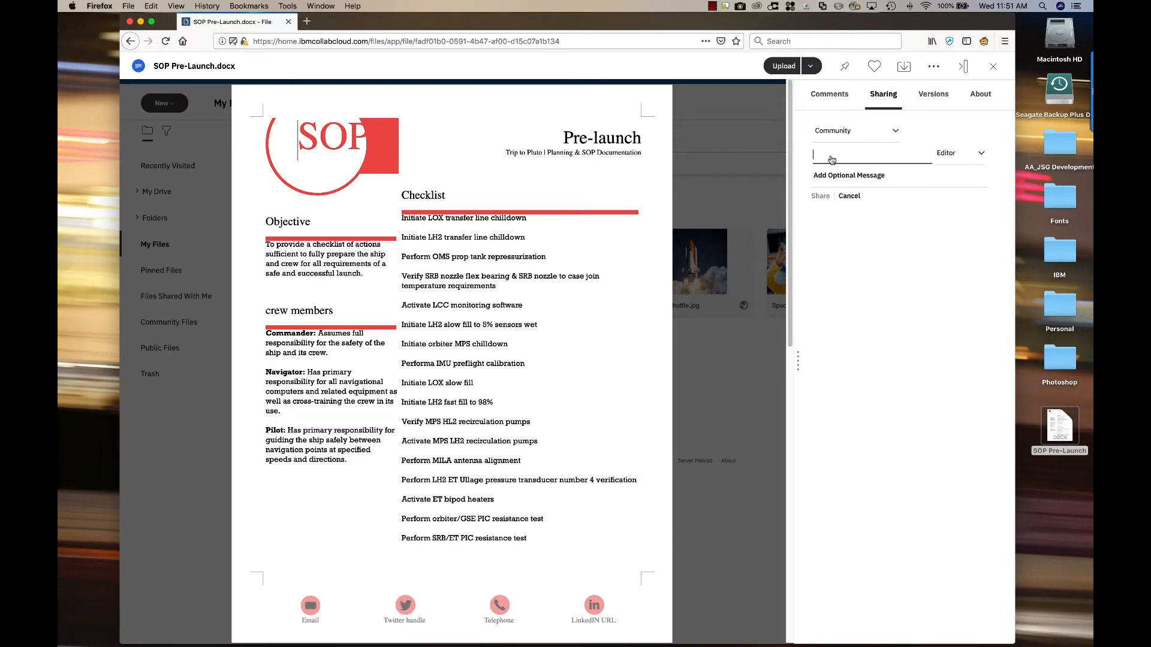
text(plut)
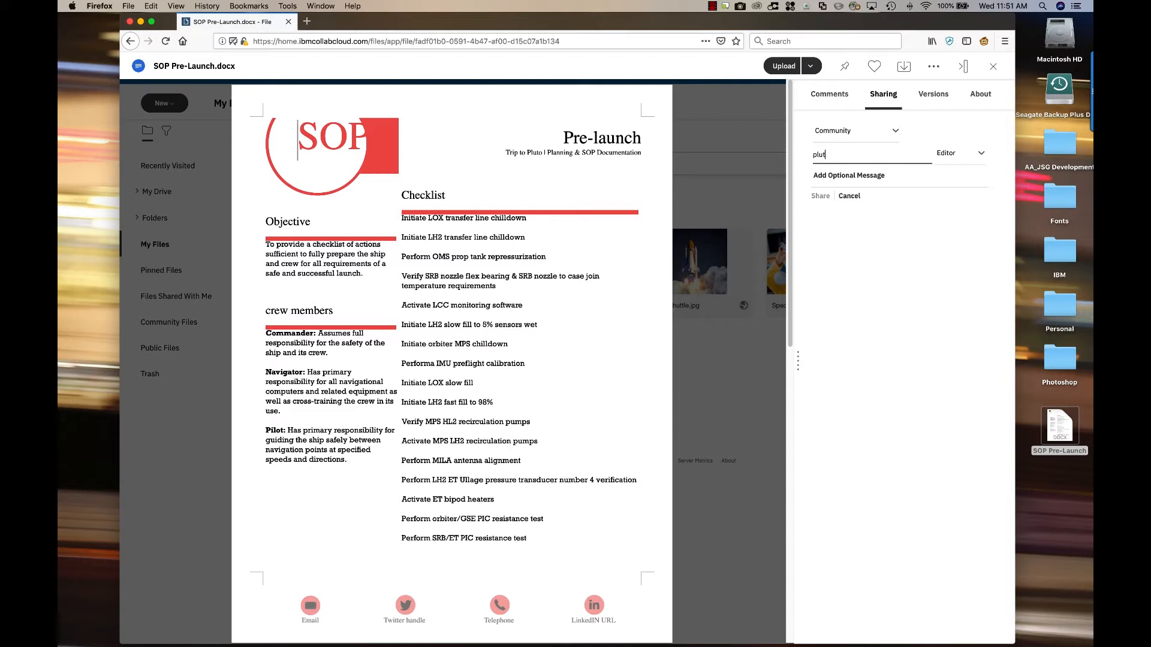
text(Project - Trip to Pluto)
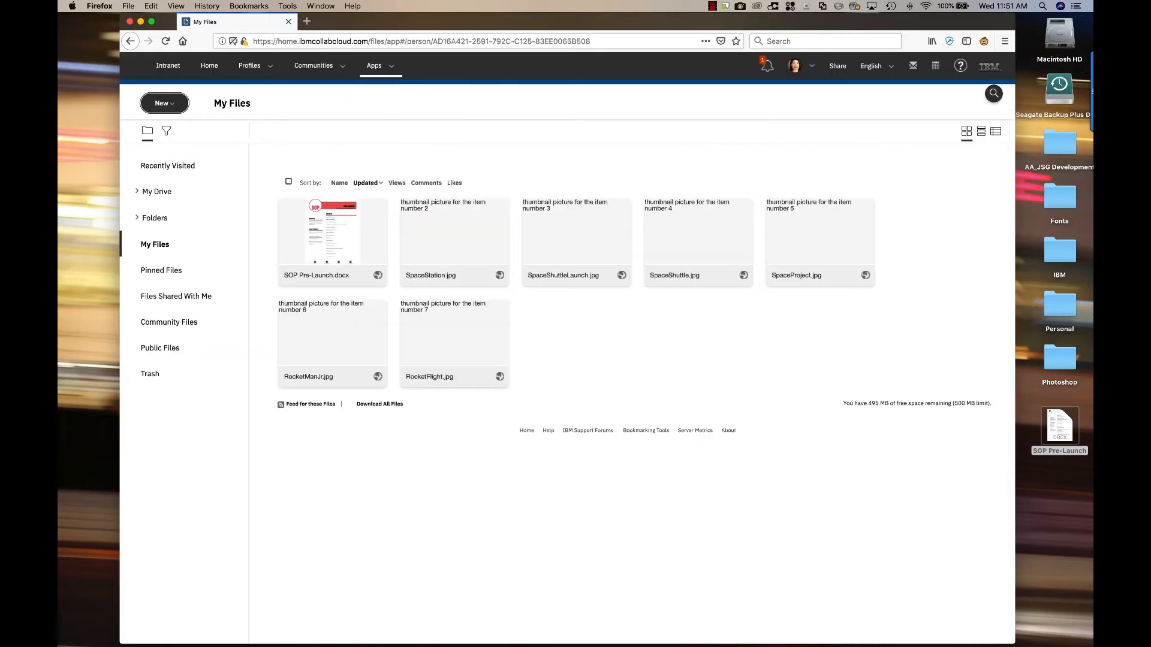
- Go to the Project - Trip to Pluto community from the Communities menu
click(313, 64)
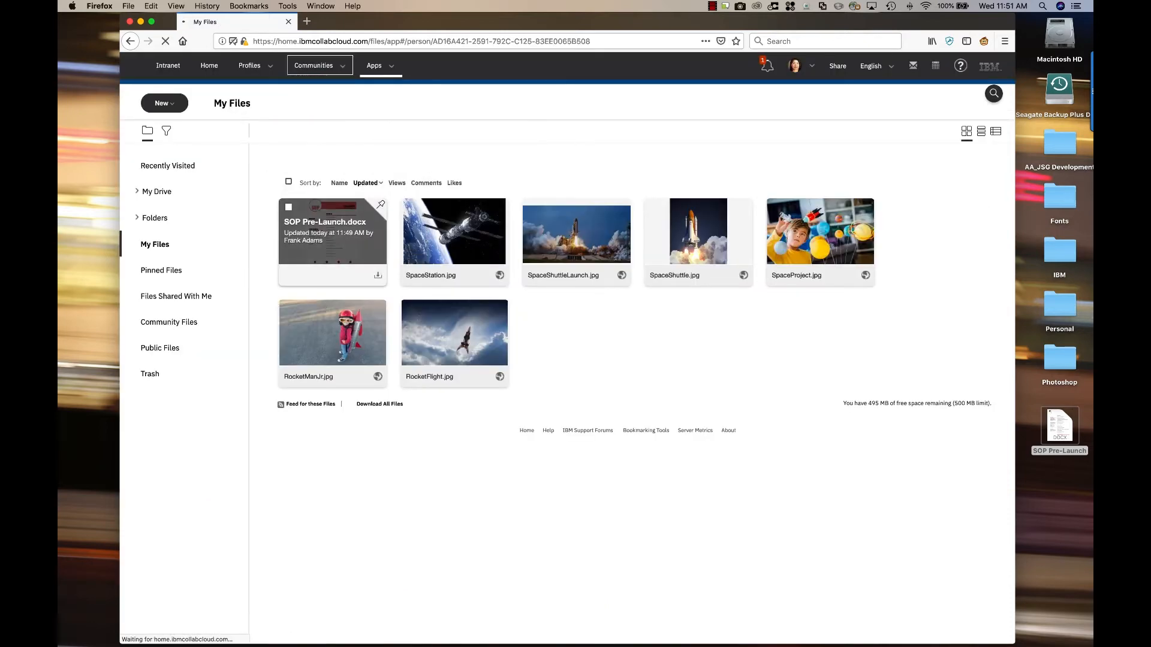
click(313, 64)
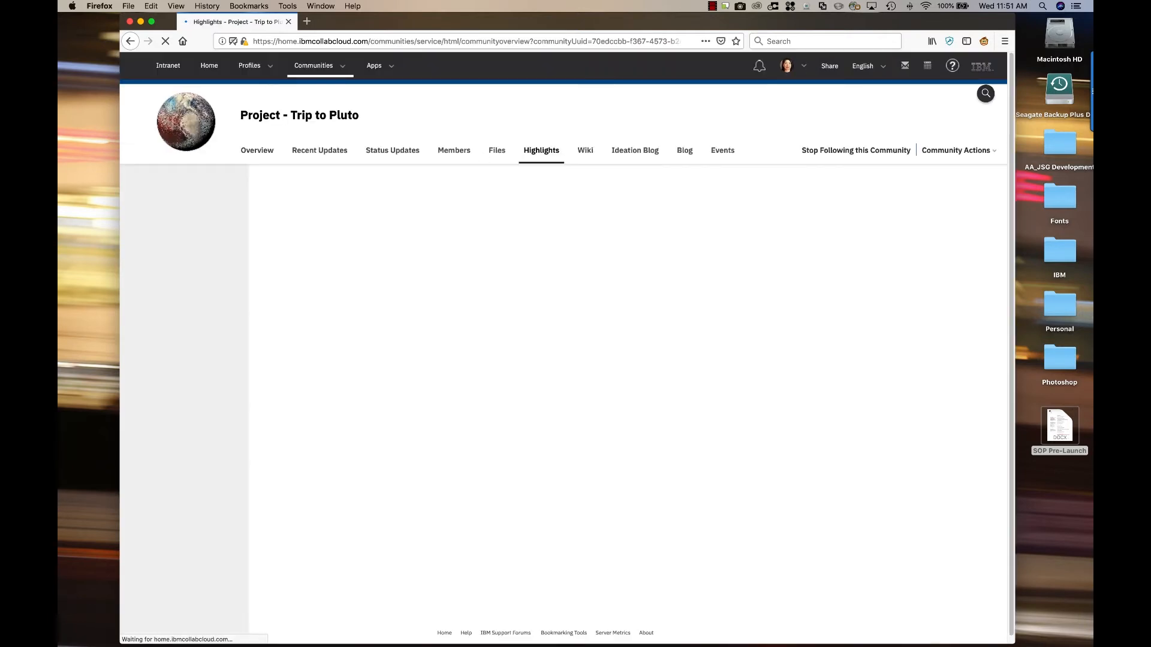